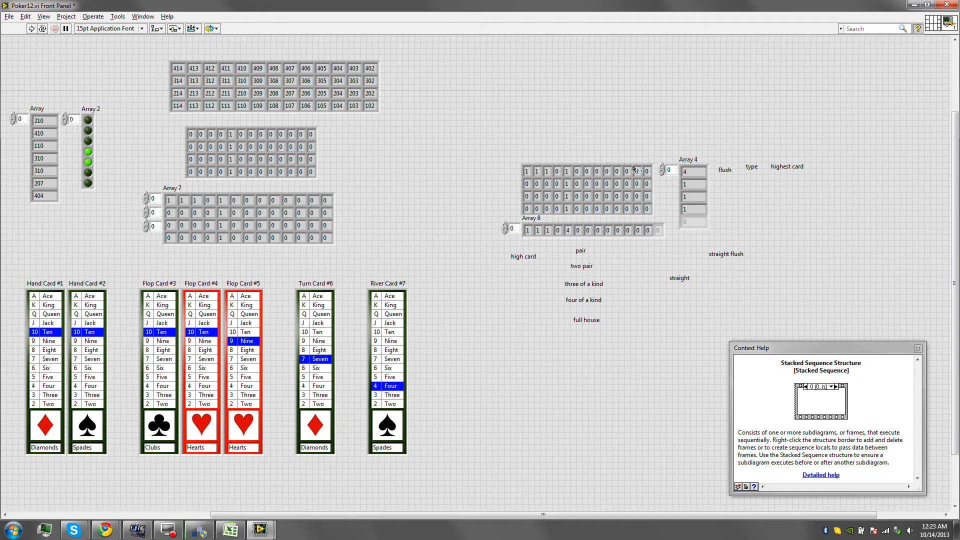
Inspect the Array 8 and Array 4 card flag arrays, then show the Poker12 block diagram.
{"action": "left_click", "coordinate": [588, 183]}
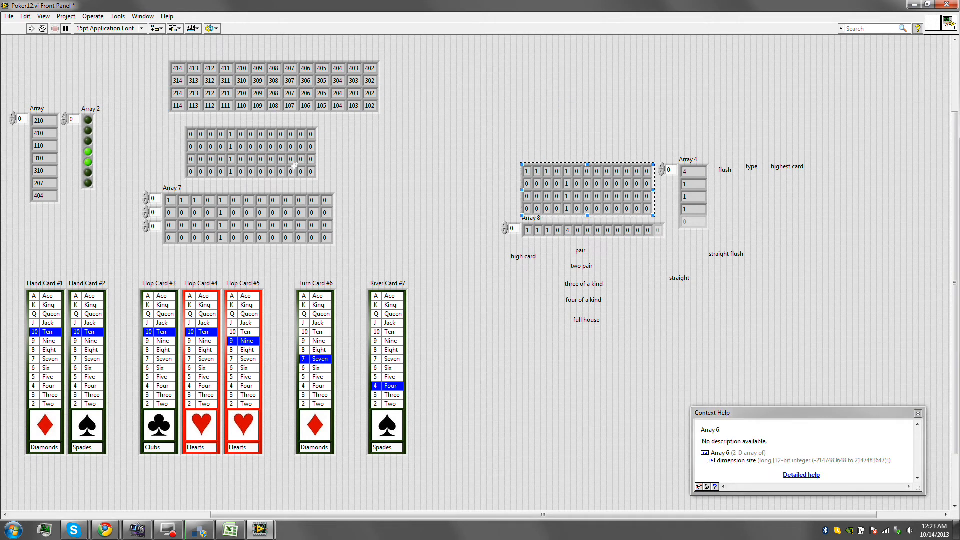
{"action": "mouse_move", "coordinate": [630, 149]}
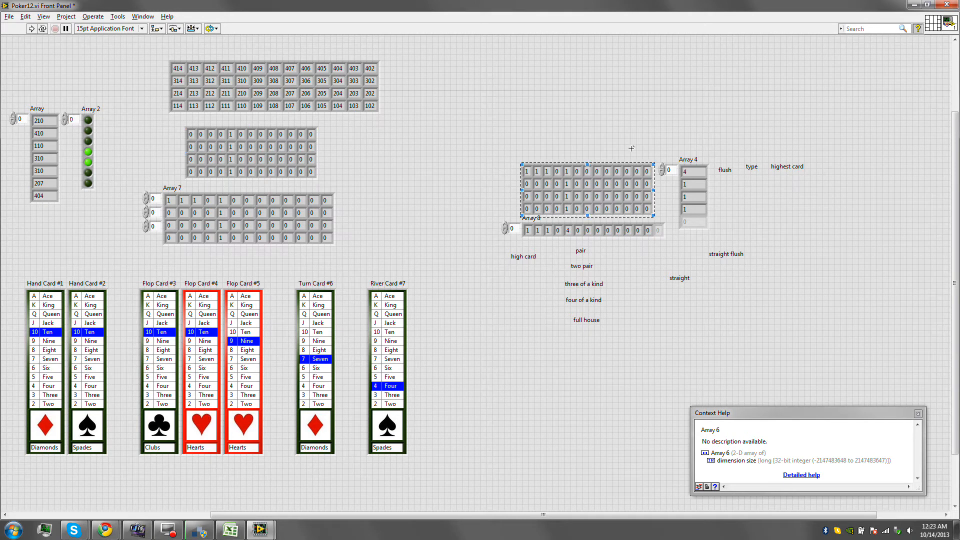
{"action": "left_click", "coordinate": [692, 175]}
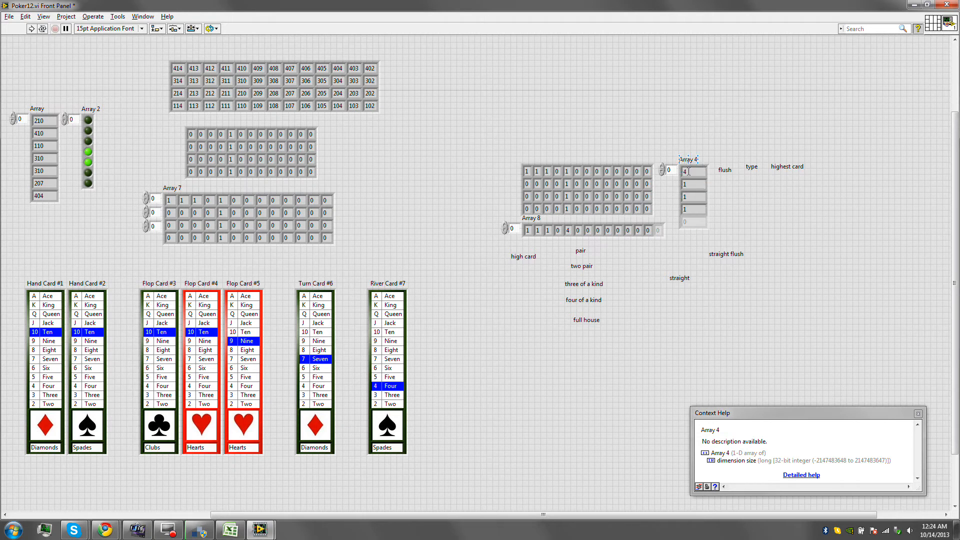
{"action": "key", "text": "ctrl+e"}
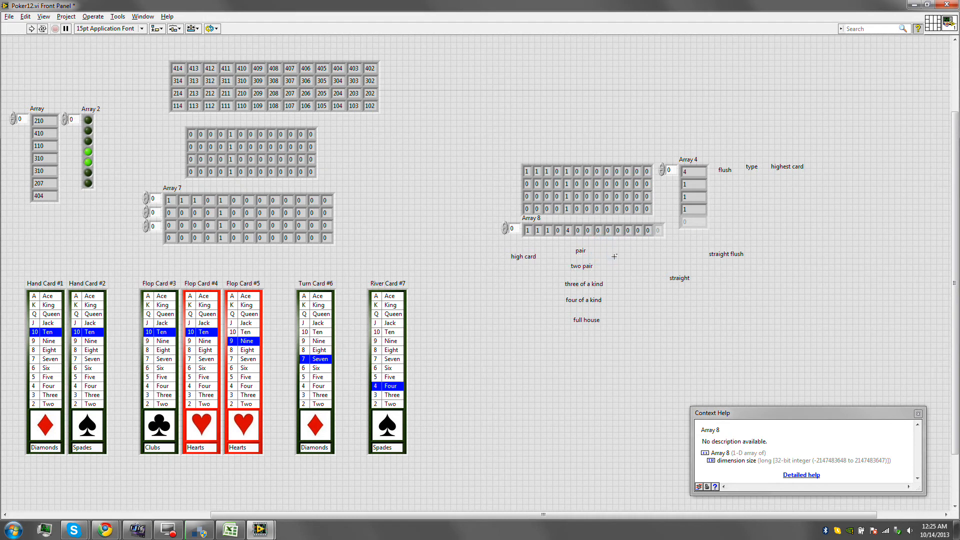
{"action": "mouse_move", "coordinate": [693, 170]}
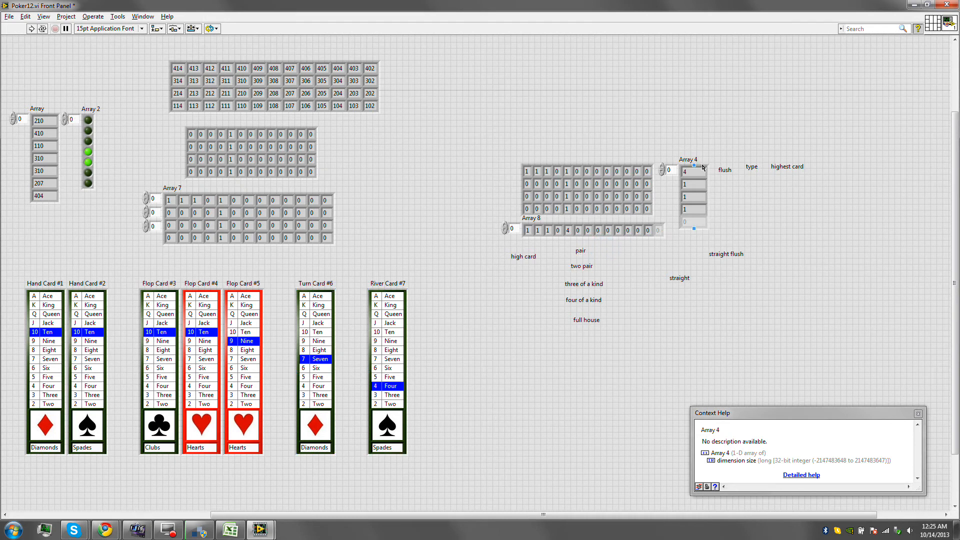
{"action": "key", "text": "ctrl+e"}
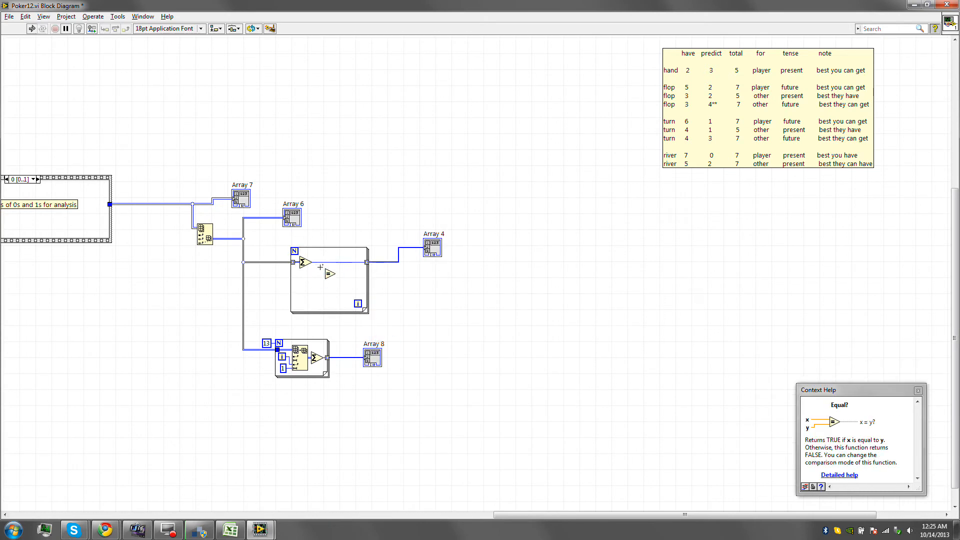
Wire a constant 5 into the For loop's Equal? comparison and return to the diagram.
{"action": "right_click", "coordinate": [319, 265]}
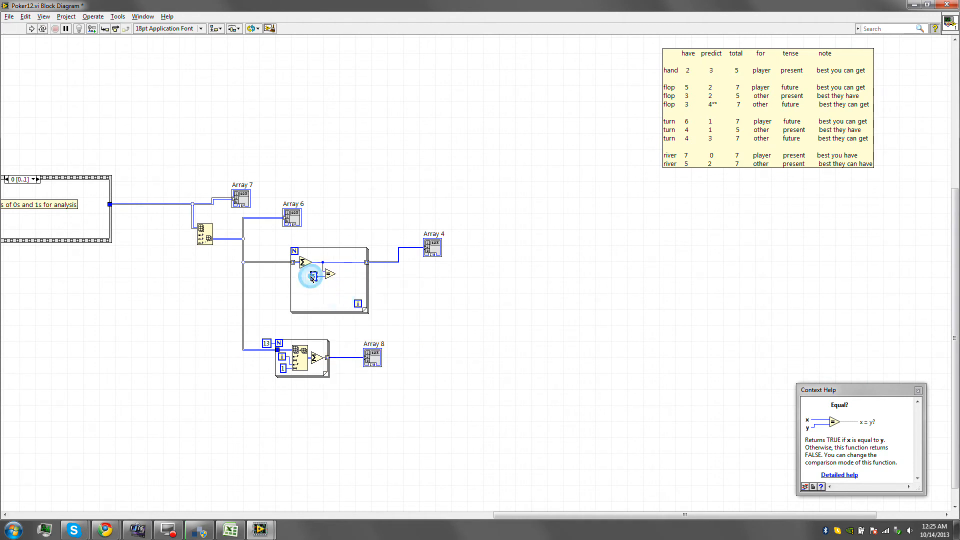
{"action": "mouse_move", "coordinate": [329, 286]}
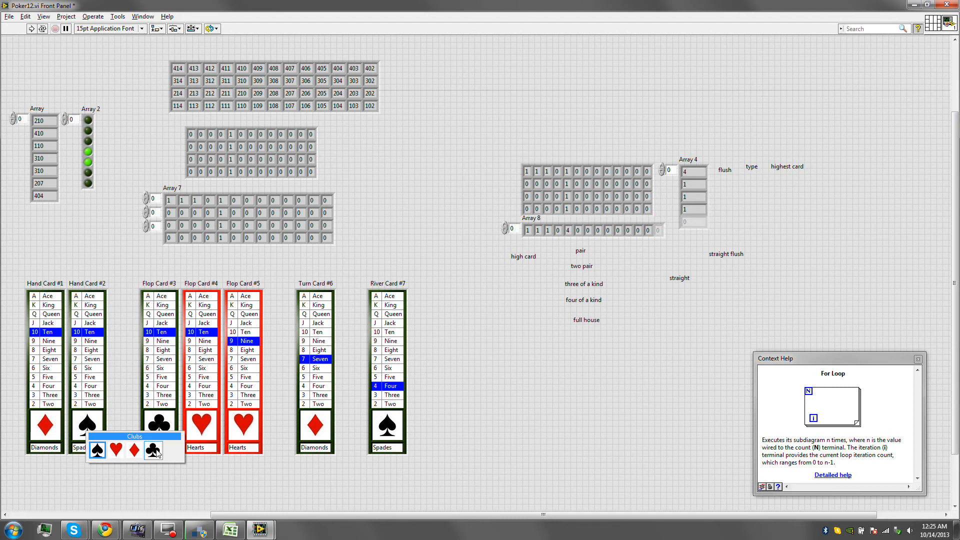
{"action": "mouse_move", "coordinate": [158, 454]}
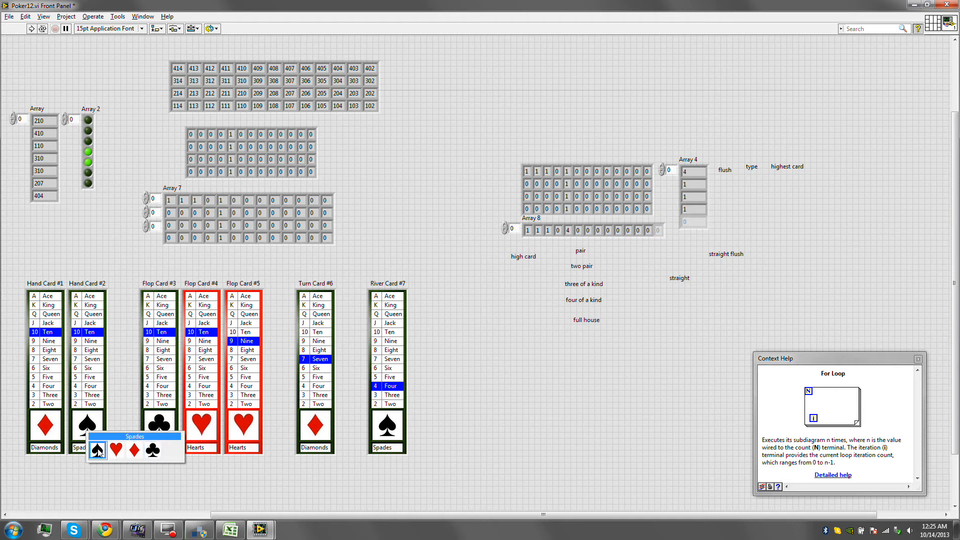
{"action": "mouse_move", "coordinate": [106, 457]}
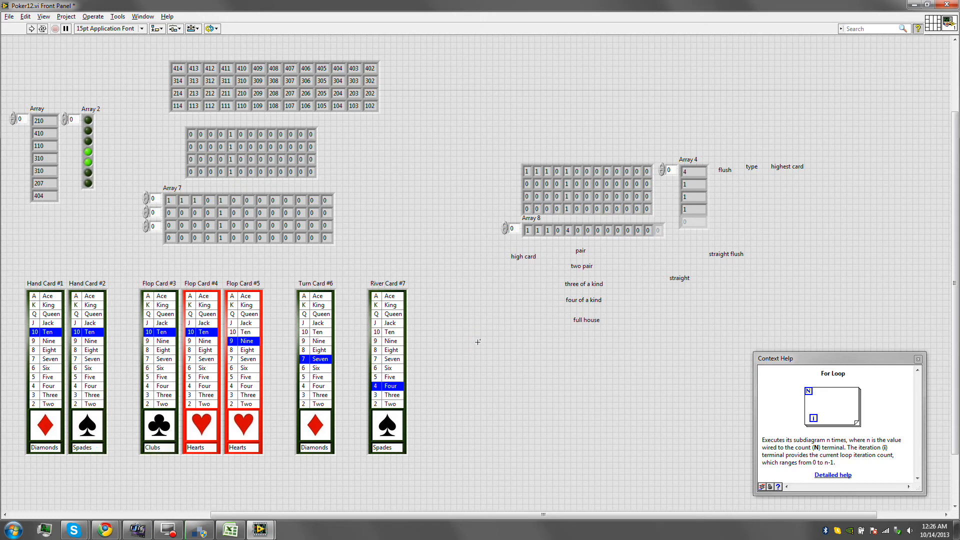
{"action": "key", "text": "ctrl+e"}
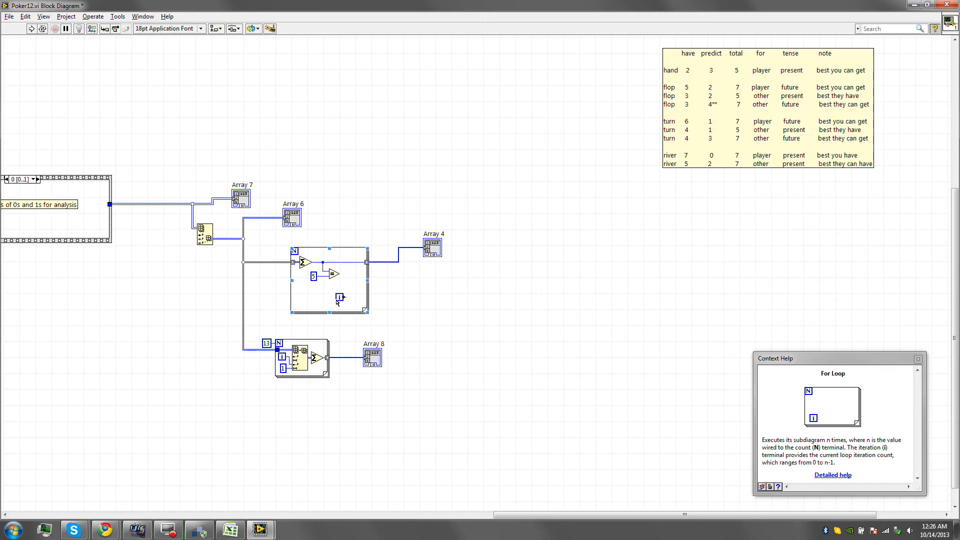
Add Increment and Select inside the loop, with a 0 constant on Select's false input.
{"action": "right_click", "coordinate": [340, 298]}
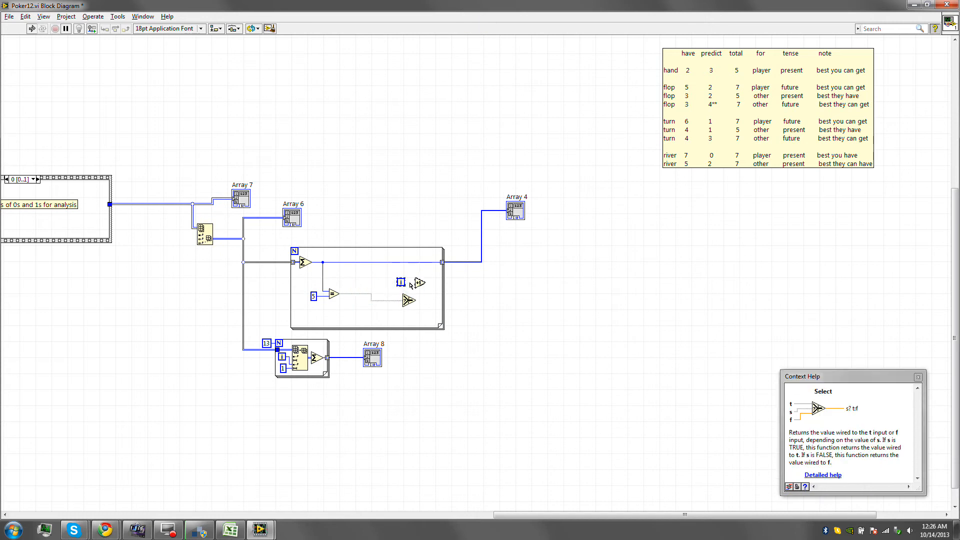
{"action": "mouse_move", "coordinate": [384, 273]}
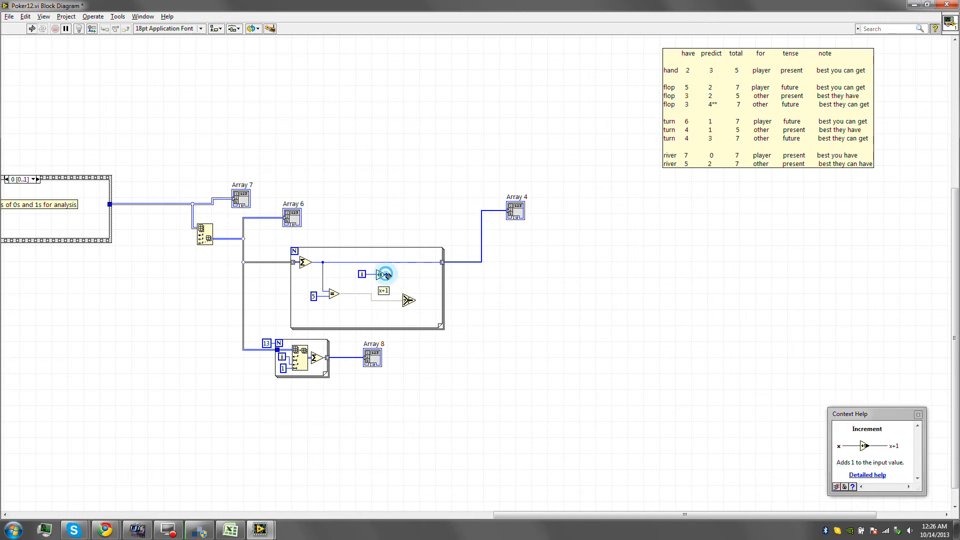
{"action": "right_click", "coordinate": [403, 300]}
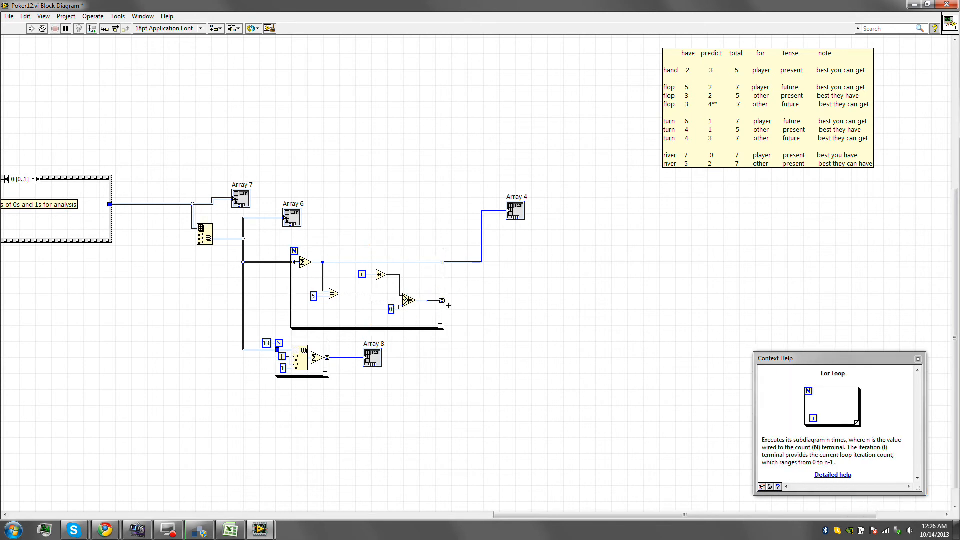
Wire the Select output to the loop border and replace the tunnel with a shift register.
{"action": "left_click", "coordinate": [444, 303]}
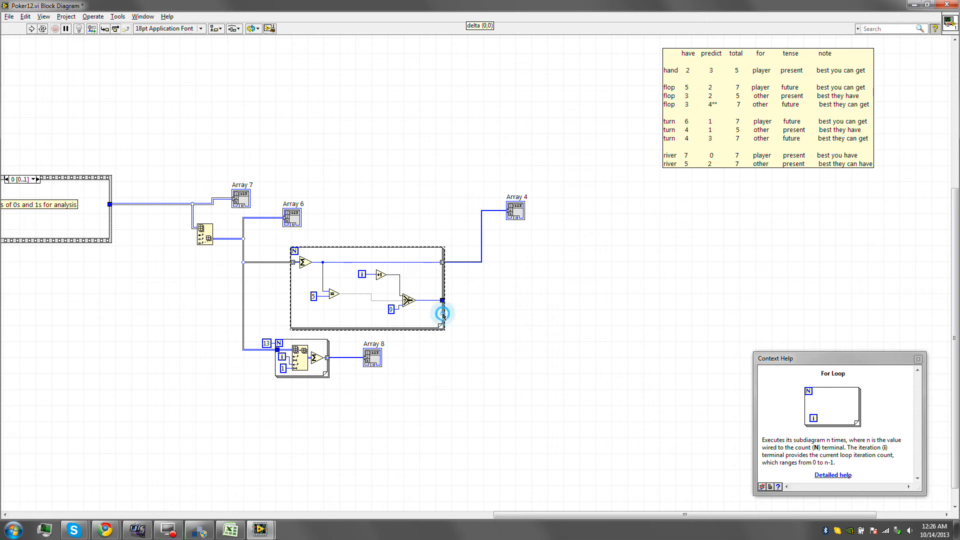
{"action": "right_click", "coordinate": [442, 314]}
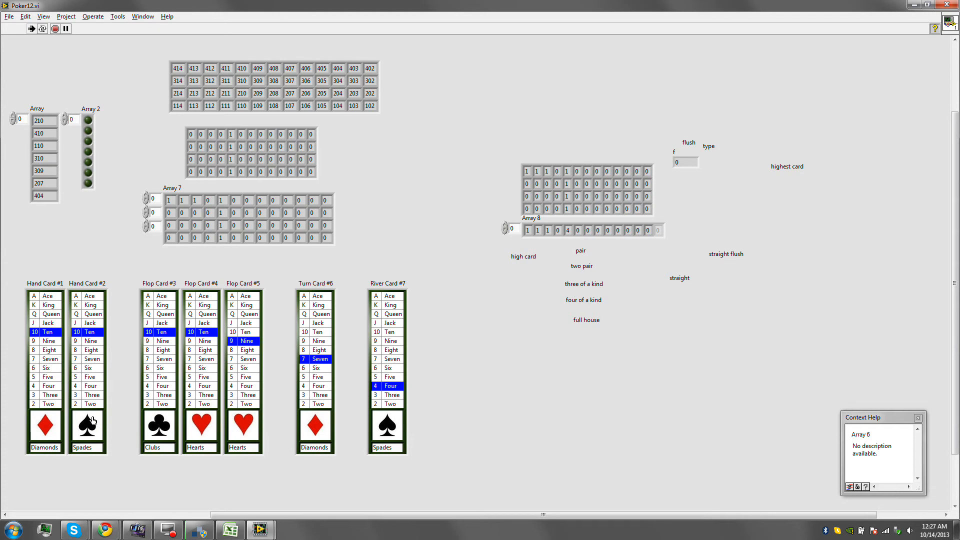
While the VI runs, choose Spades in the card suit ring so f reads 1.
{"action": "left_click", "coordinate": [87, 427]}
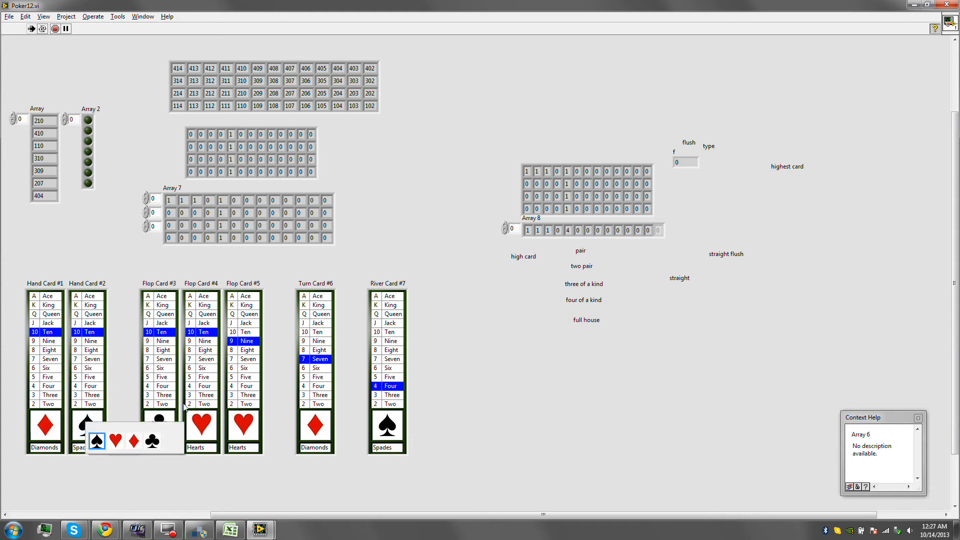
{"action": "left_click", "coordinate": [158, 425]}
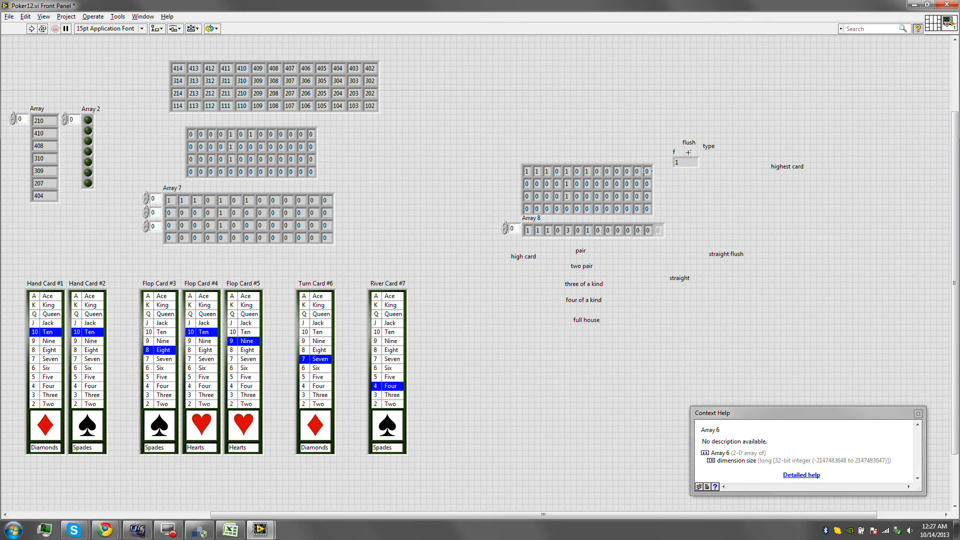
{"action": "left_click", "coordinate": [680, 162]}
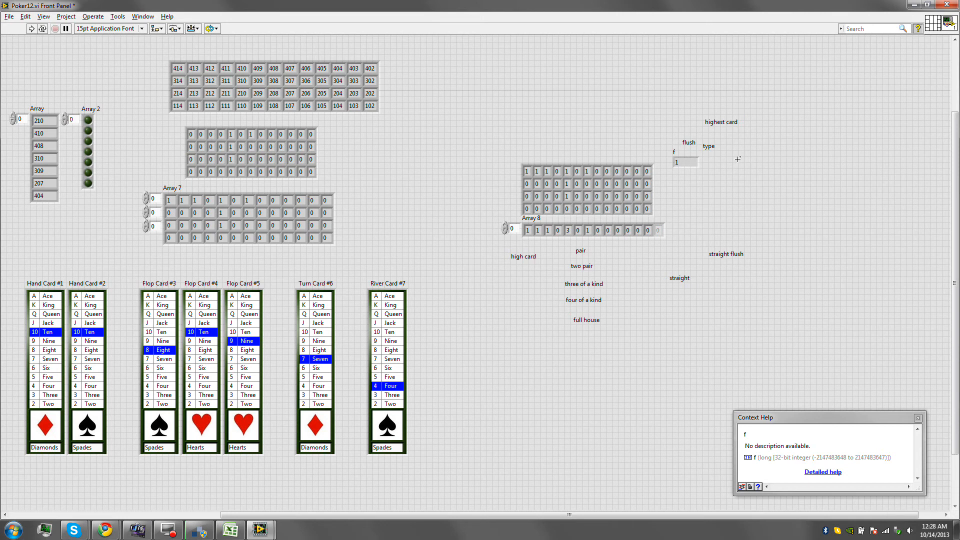
{"action": "mouse_move", "coordinate": [734, 161]}
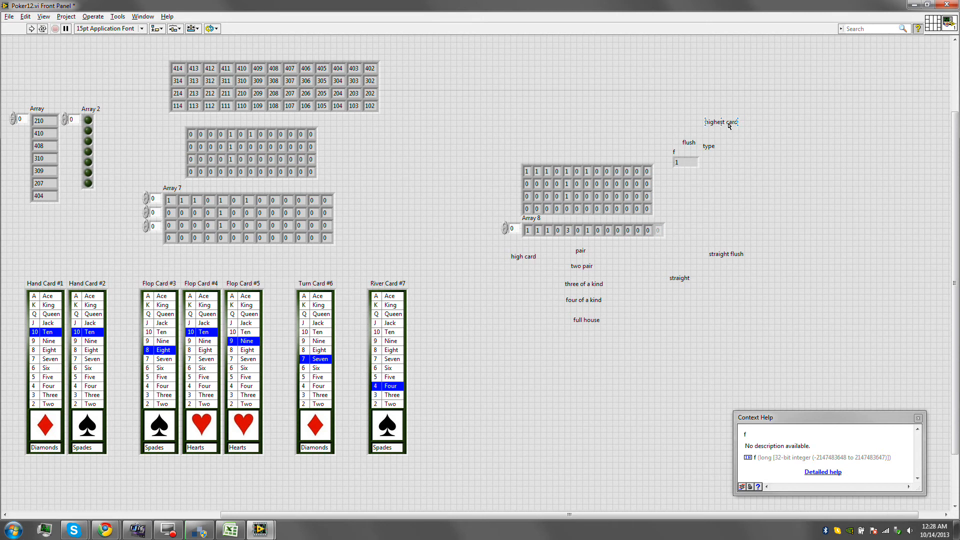
{"action": "mouse_move", "coordinate": [733, 134]}
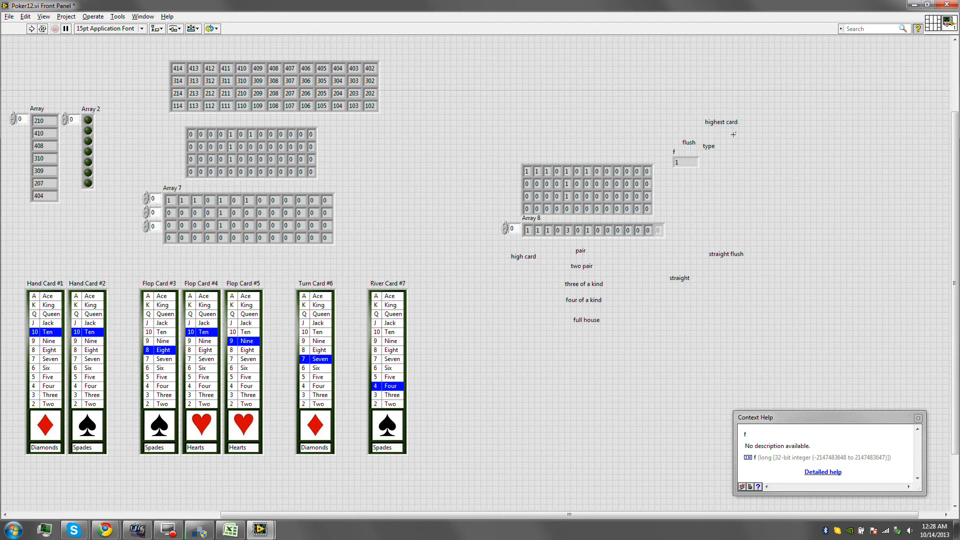
{"action": "mouse_move", "coordinate": [733, 162]}
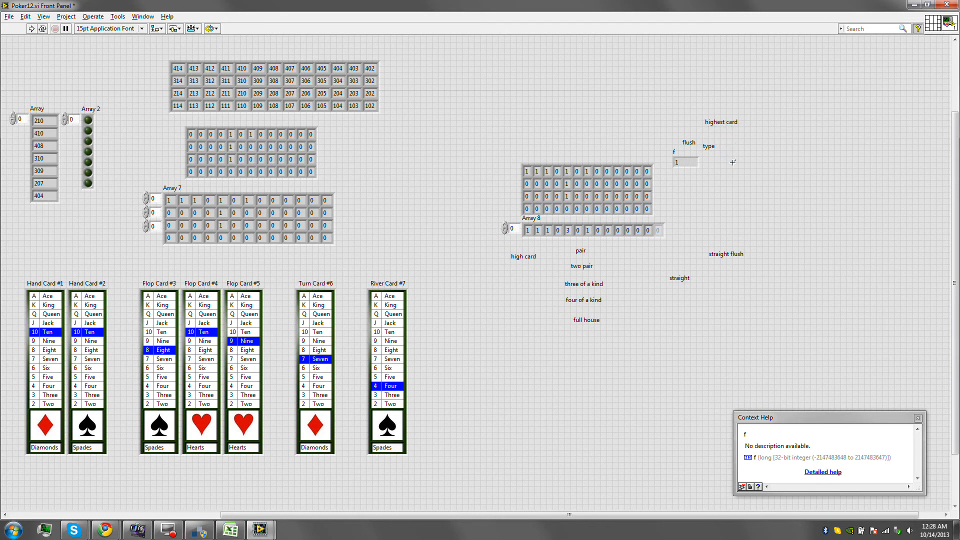
{"action": "mouse_move", "coordinate": [804, 178]}
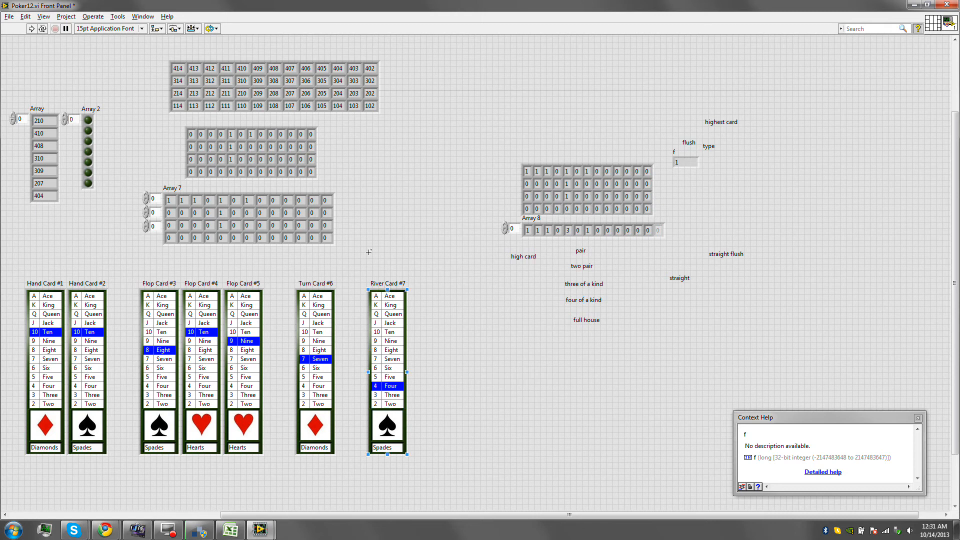
{"action": "mouse_move", "coordinate": [312, 289]}
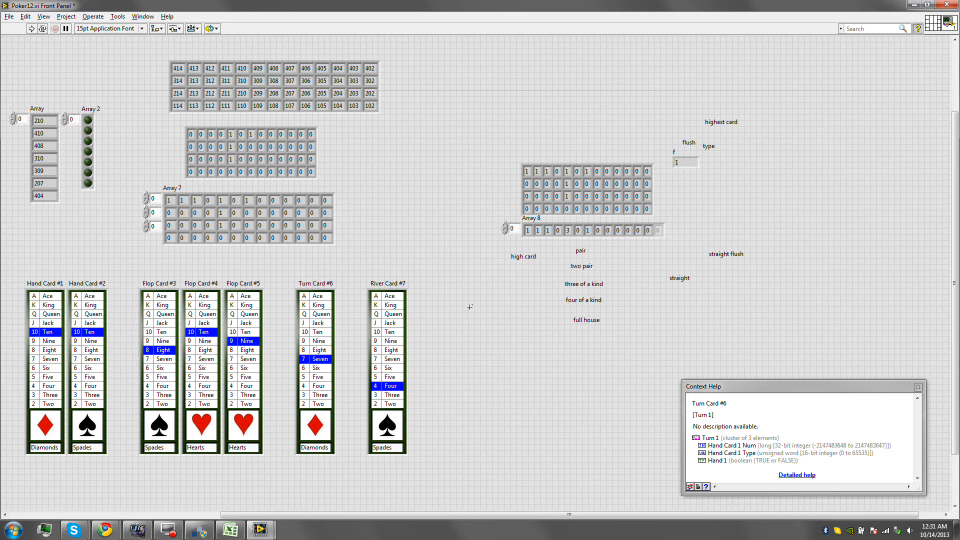
{"action": "mouse_move", "coordinate": [464, 295]}
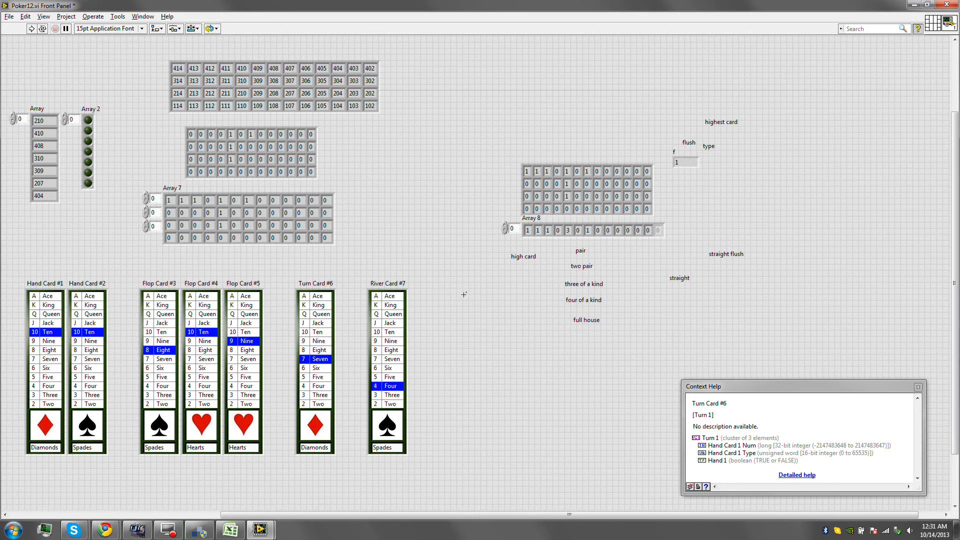
{"action": "mouse_move", "coordinate": [469, 359]}
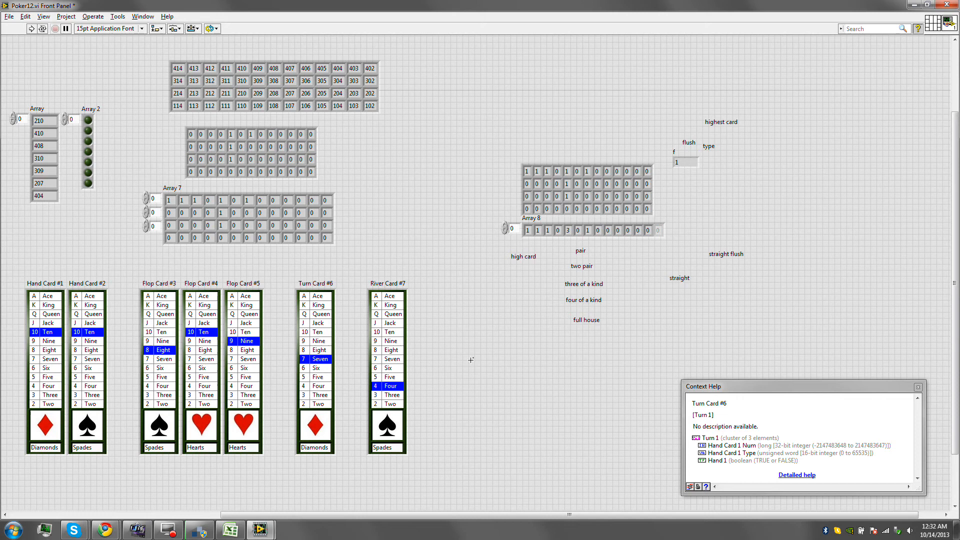
{"action": "mouse_move", "coordinate": [452, 365]}
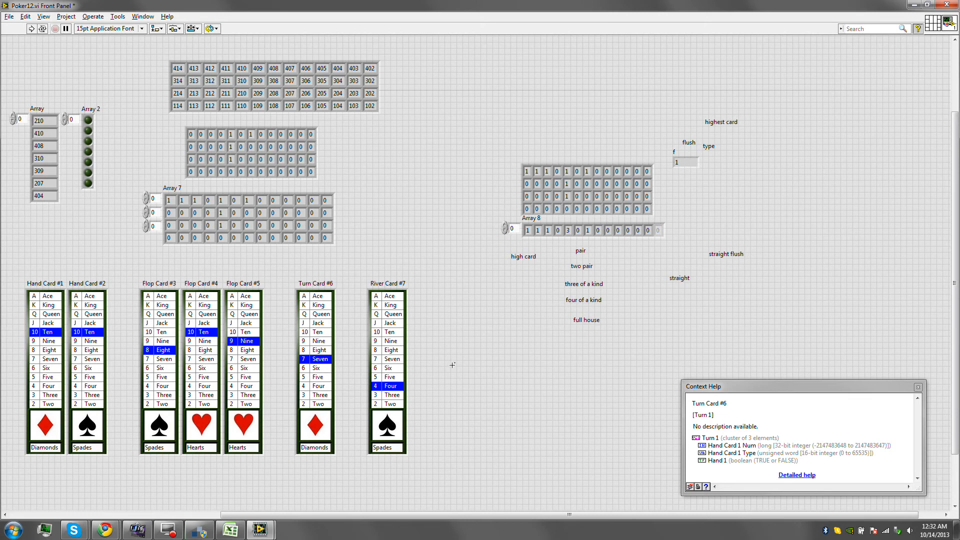
{"action": "left_click", "coordinate": [723, 122]}
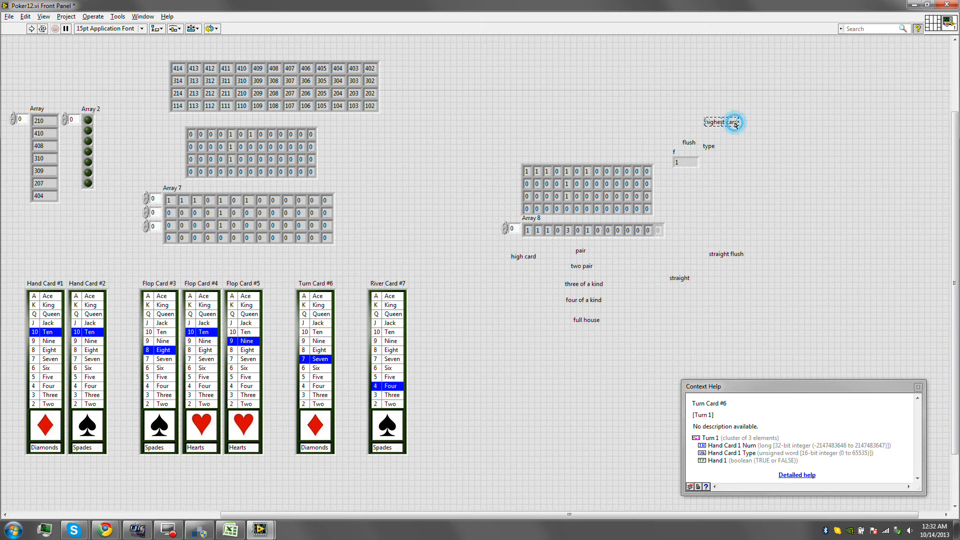
{"action": "mouse_move", "coordinate": [732, 145]}
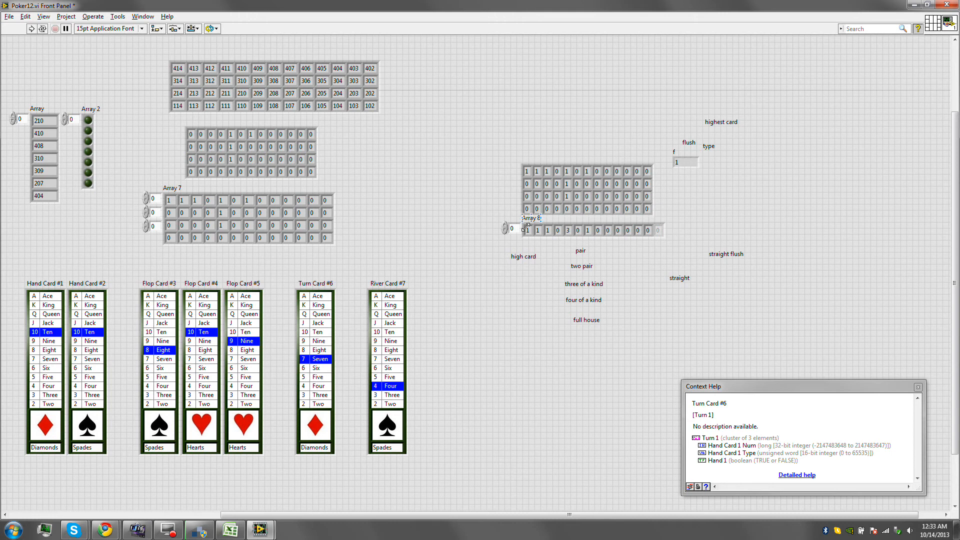
{"action": "left_click", "coordinate": [46, 426]}
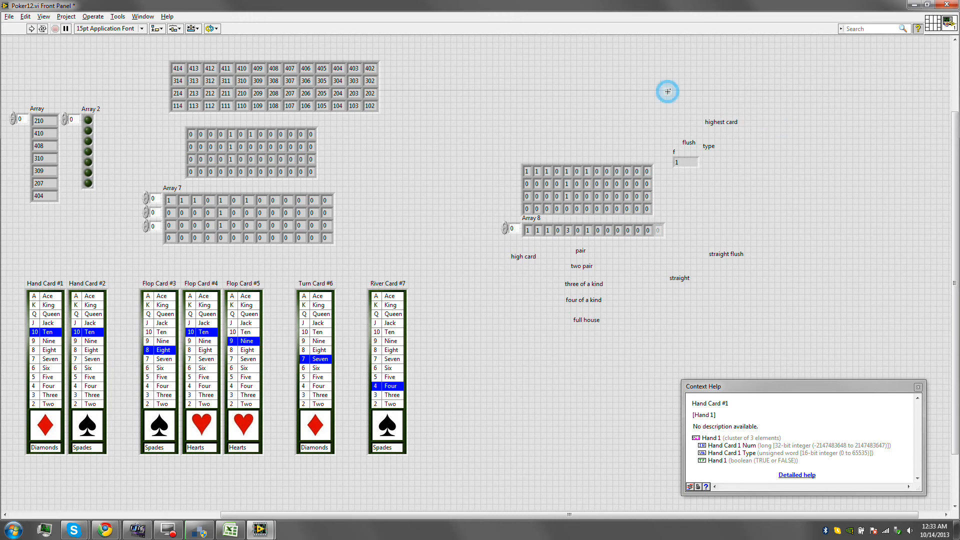
{"action": "key", "text": "ctrl+e"}
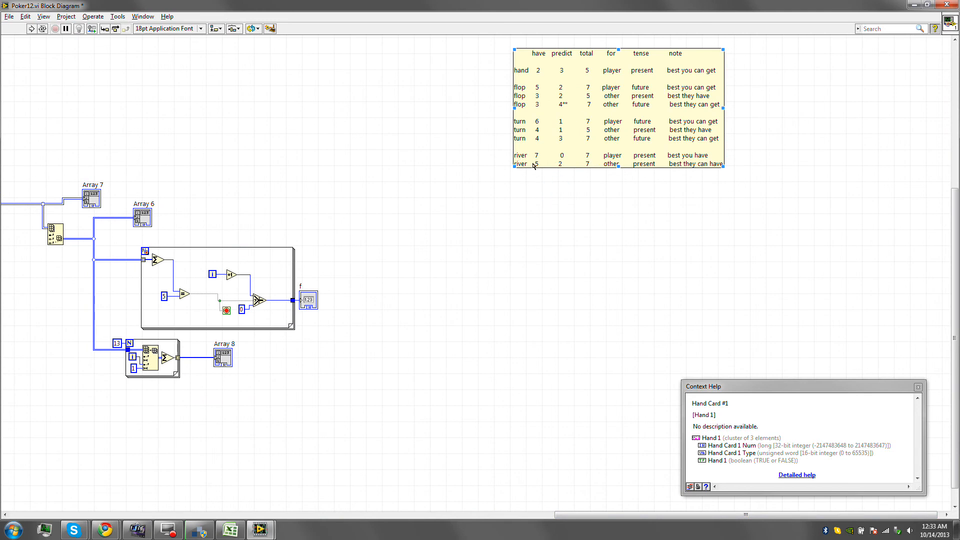
{"action": "mouse_move", "coordinate": [717, 159]}
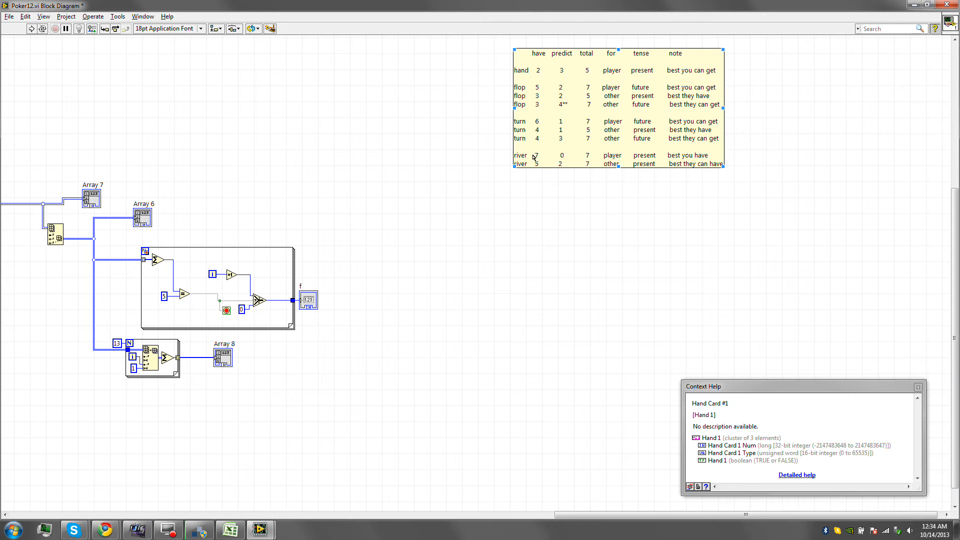
{"action": "mouse_move", "coordinate": [537, 156]}
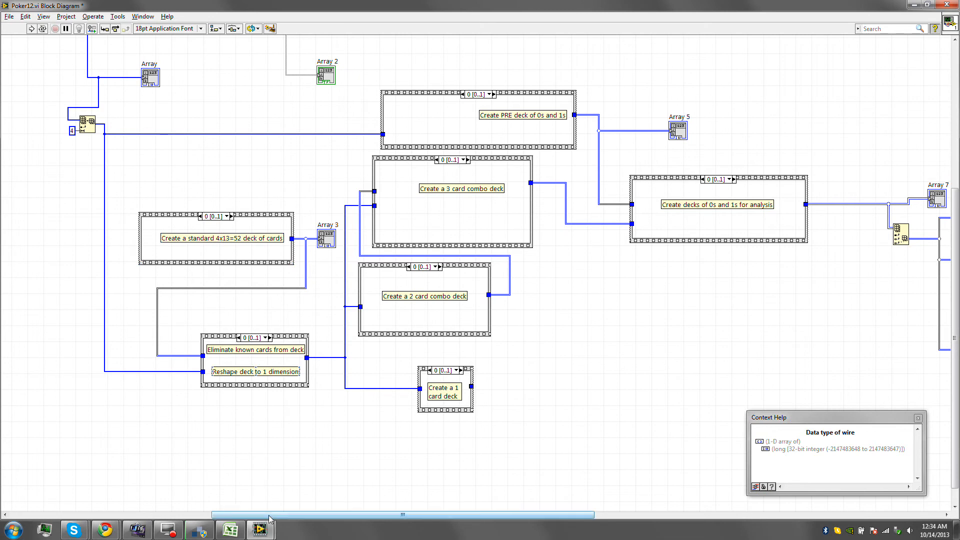
{"action": "scroll", "scroll_direction": "right", "scroll_amount": 3}
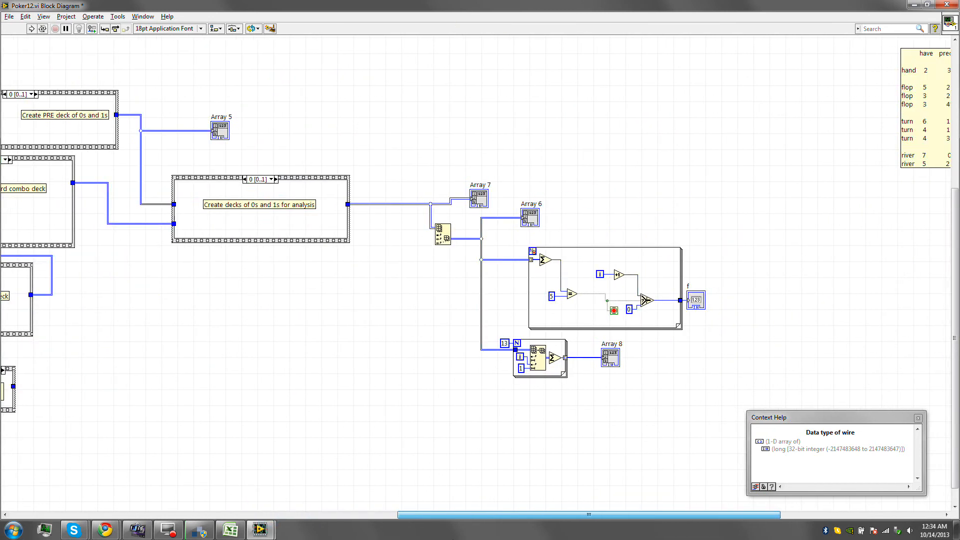
{"action": "left_click", "coordinate": [696, 301]}
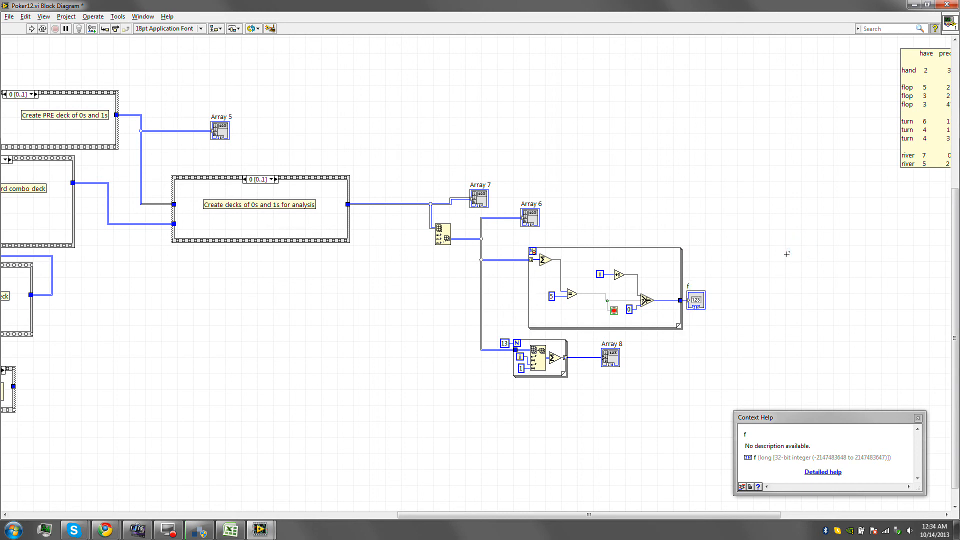
{"action": "mouse_move", "coordinate": [755, 261]}
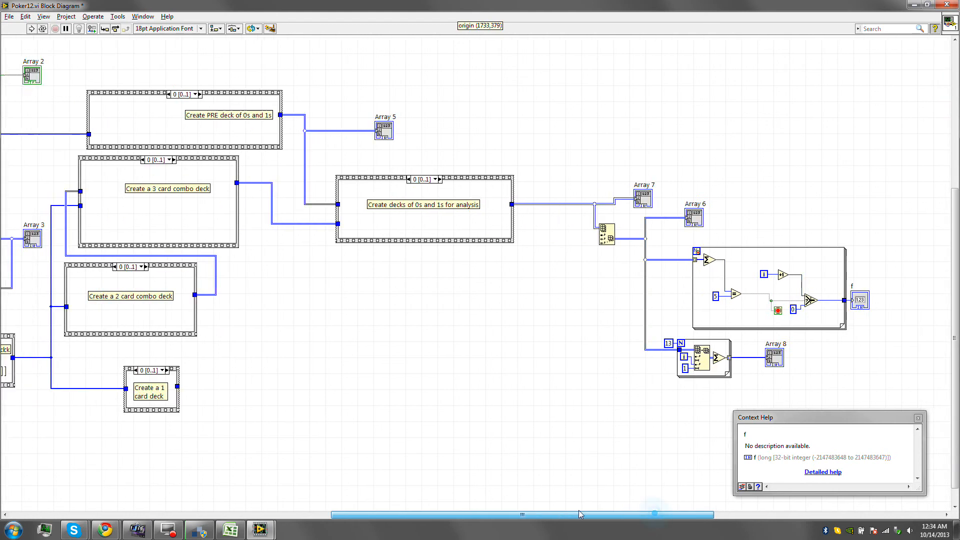
{"action": "scroll", "scroll_direction": "left", "scroll_amount": 3}
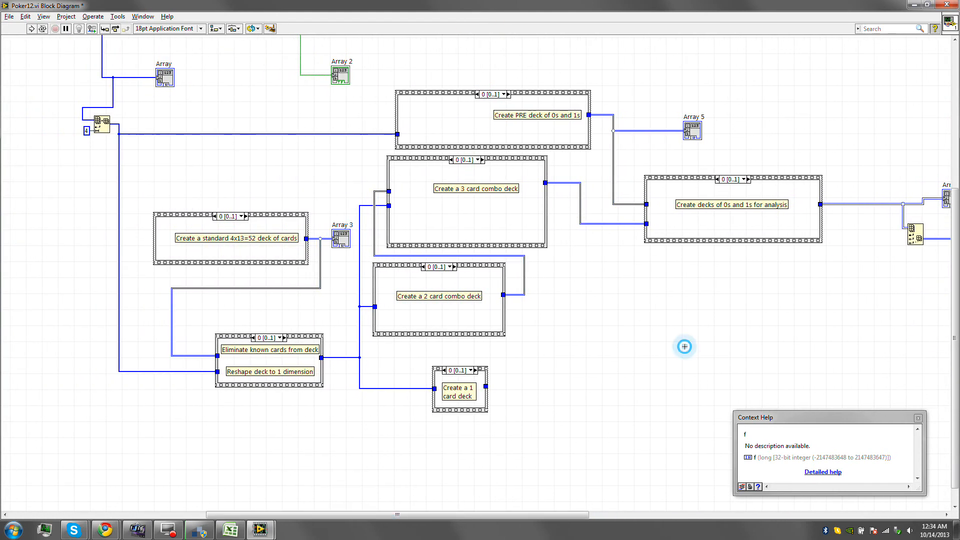
{"action": "mouse_move", "coordinate": [558, 152]}
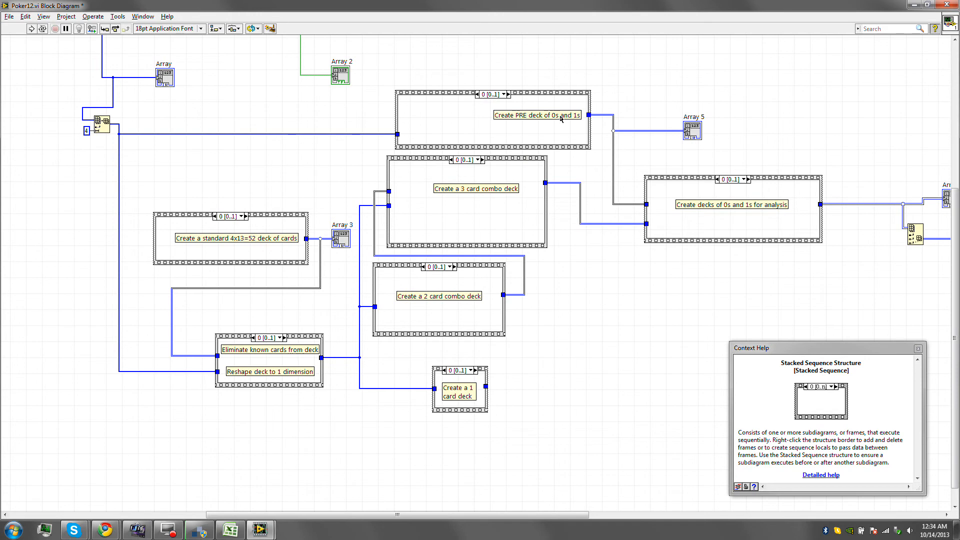
{"action": "mouse_move", "coordinate": [554, 526]}
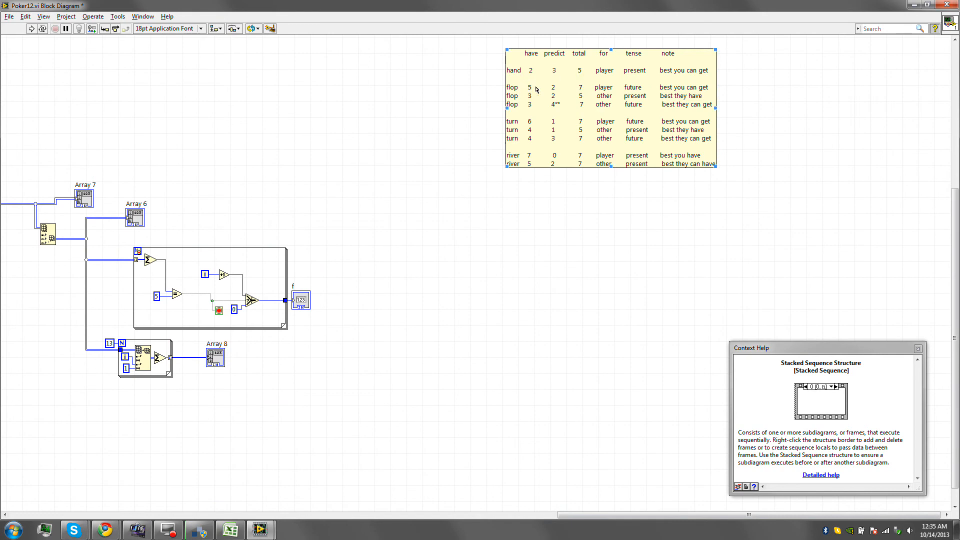
In the notes label, append (2+1) to the turn predict value and (2+2) to the flop value.
{"action": "double_click", "coordinate": [603, 164]}
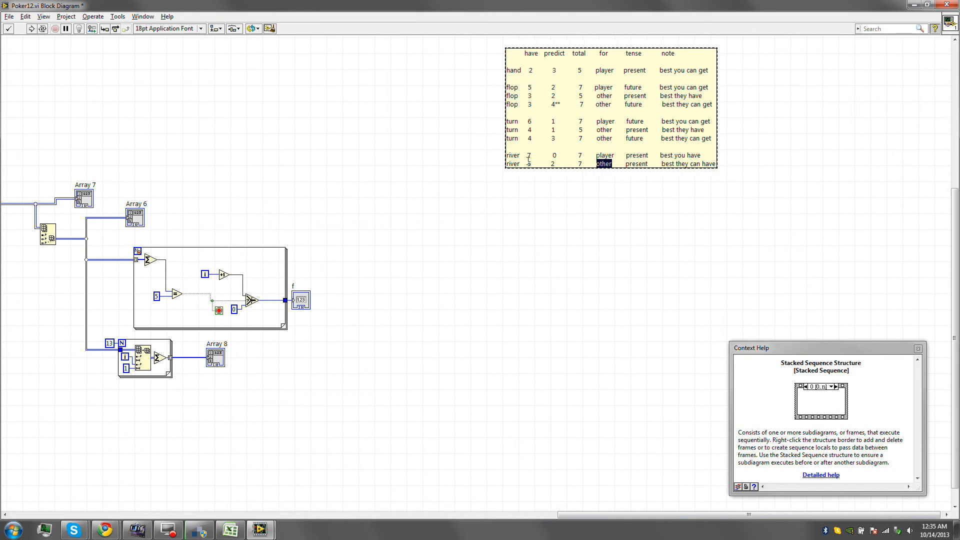
{"action": "left_click", "coordinate": [530, 163]}
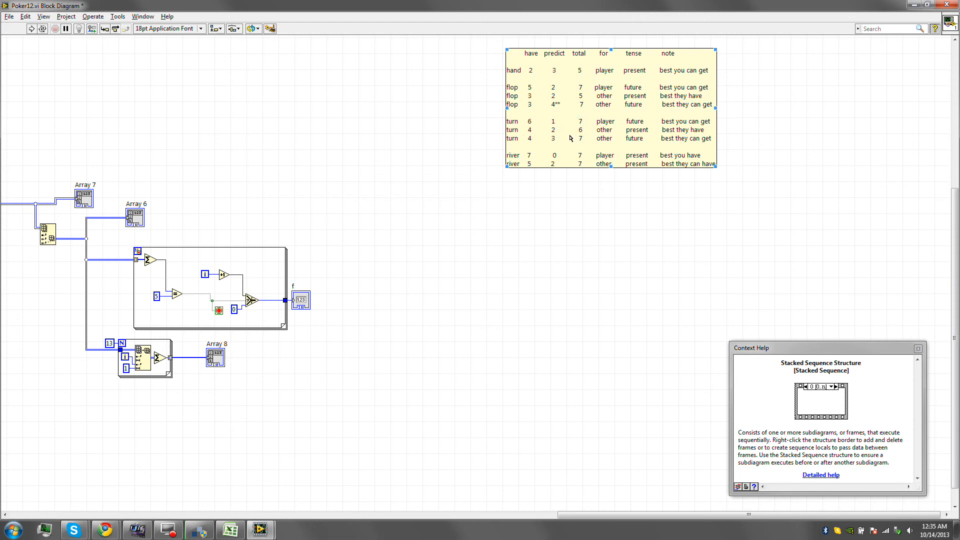
{"action": "mouse_move", "coordinate": [558, 128]}
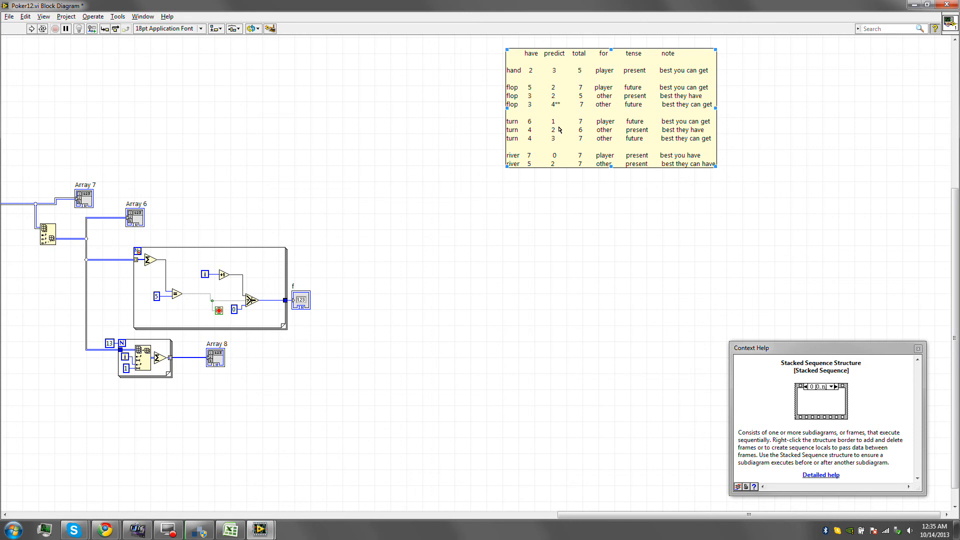
{"action": "left_click", "coordinate": [553, 104]}
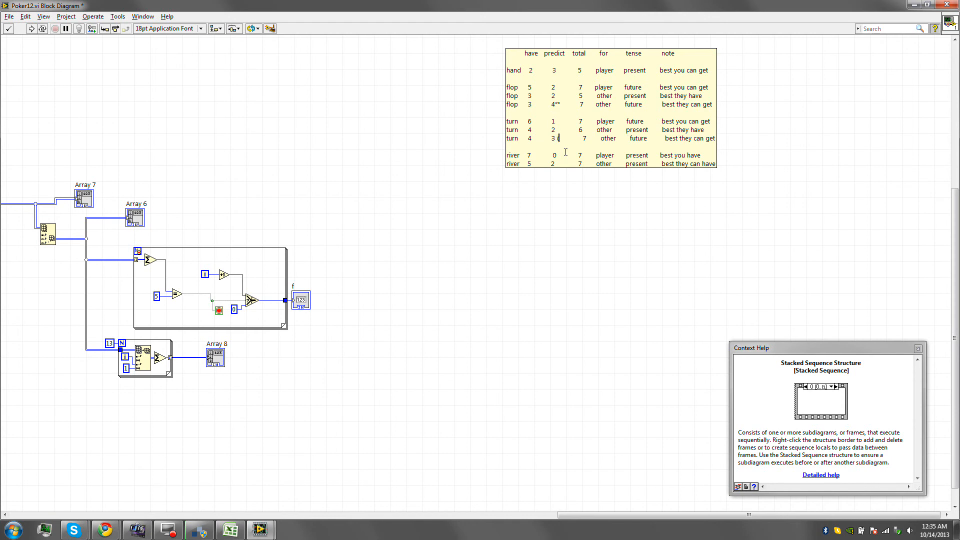
{"action": "type", "text": "(2+1"}
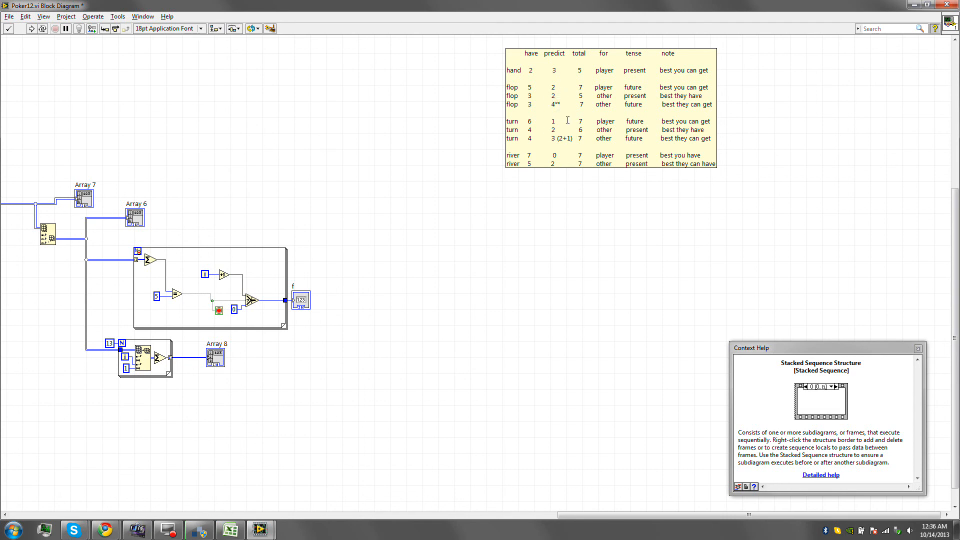
{"action": "type", "text": "(2+2"}
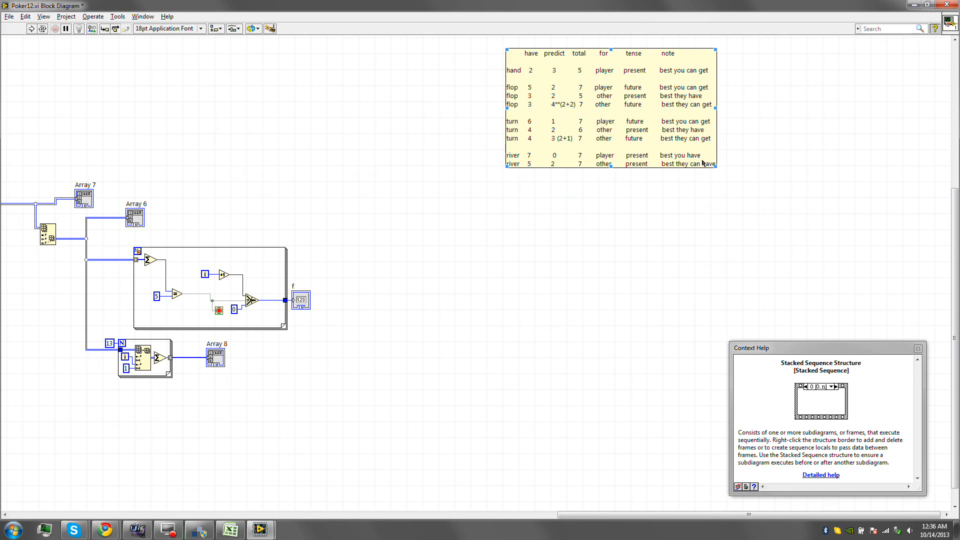
Create free labels 'for player: 2 hand cards known' and a 'for computer' hands description.
{"action": "double_click", "coordinate": [605, 155]}
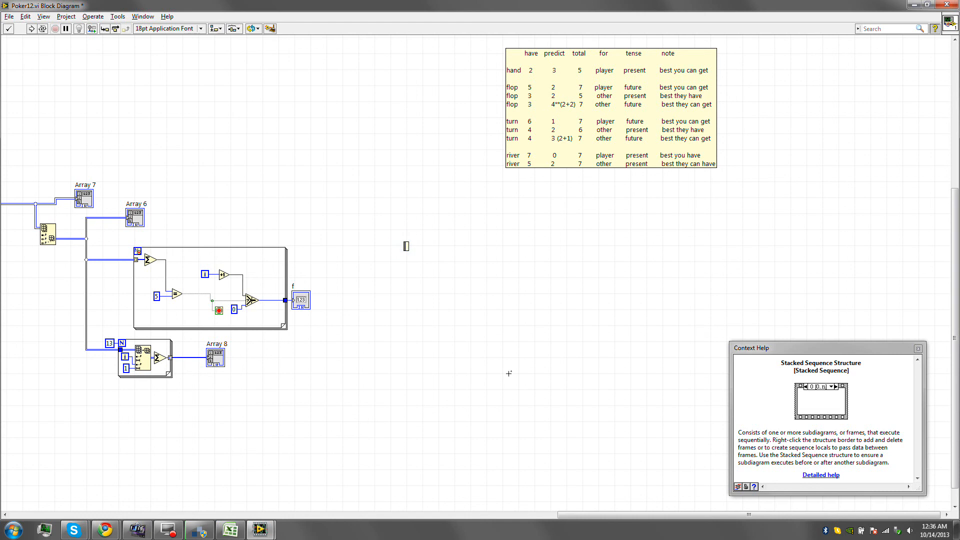
{"action": "type", "text": "for player"}
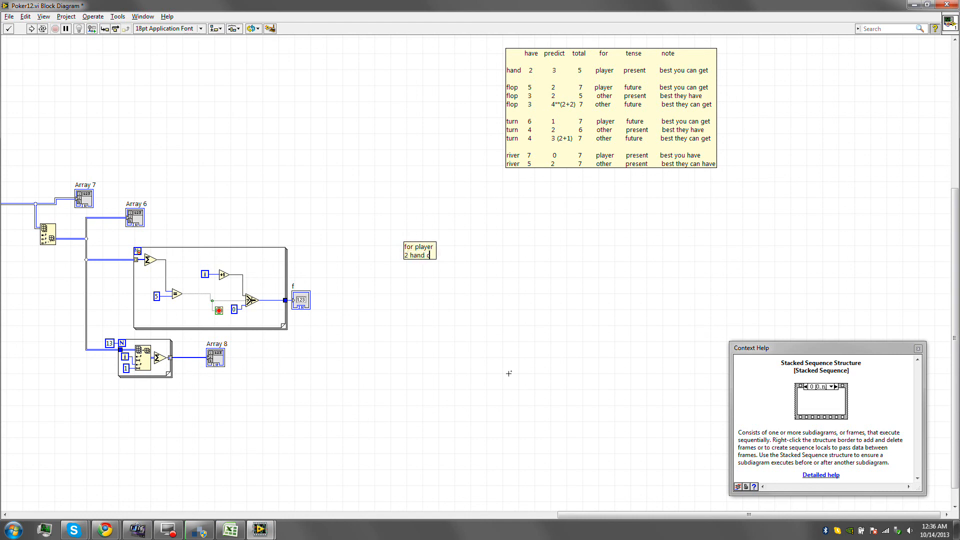
{"action": "type", "text": "ards known"}
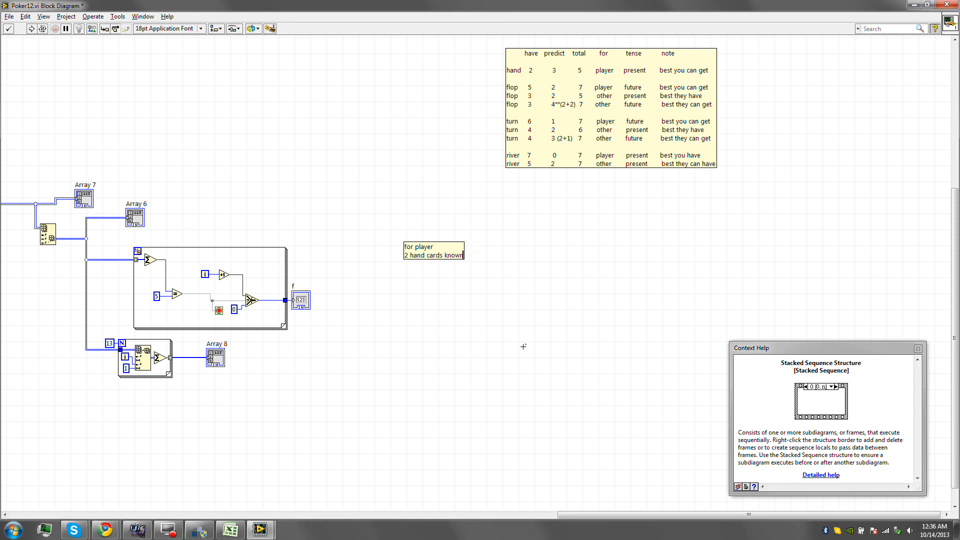
{"action": "mouse_move", "coordinate": [537, 322]}
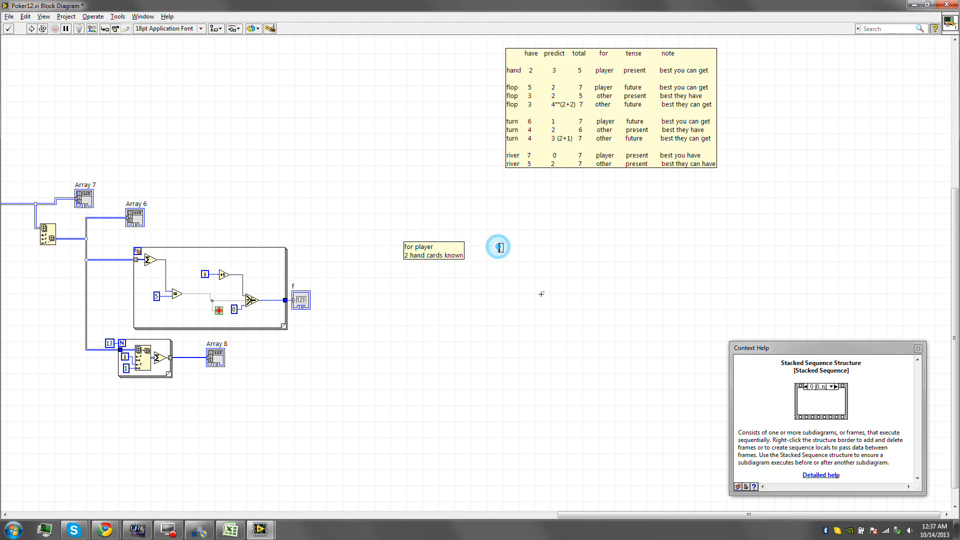
{"action": "type", "text": "for computer"}
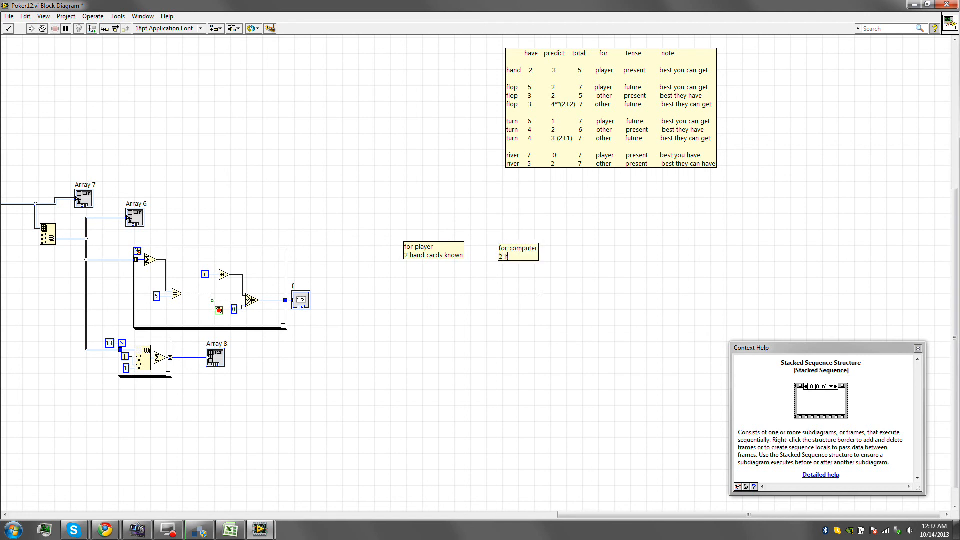
{"action": "type", "text": "ands ra"}
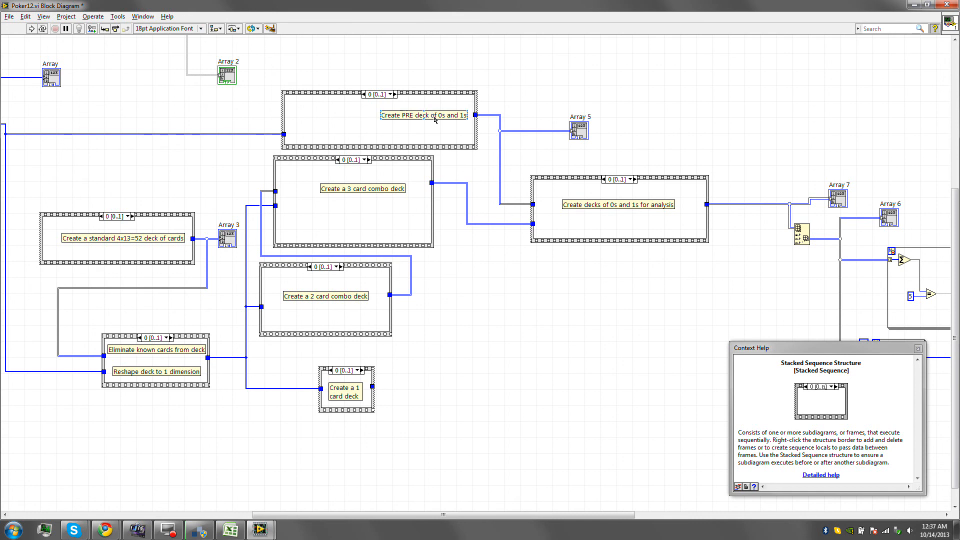
{"action": "mouse_move", "coordinate": [433, 140]}
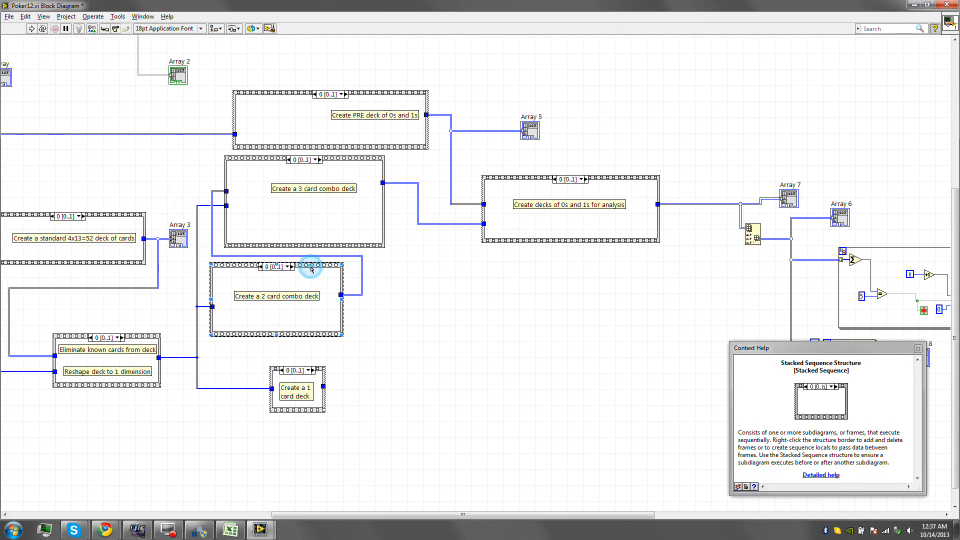
{"action": "mouse_move", "coordinate": [311, 267]}
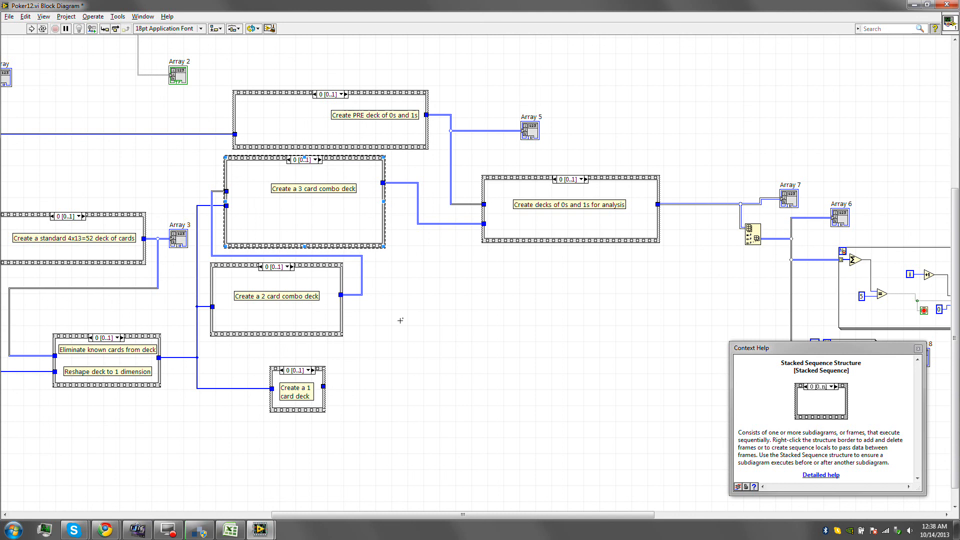
{"action": "scroll", "scroll_direction": "right", "scroll_amount": 3}
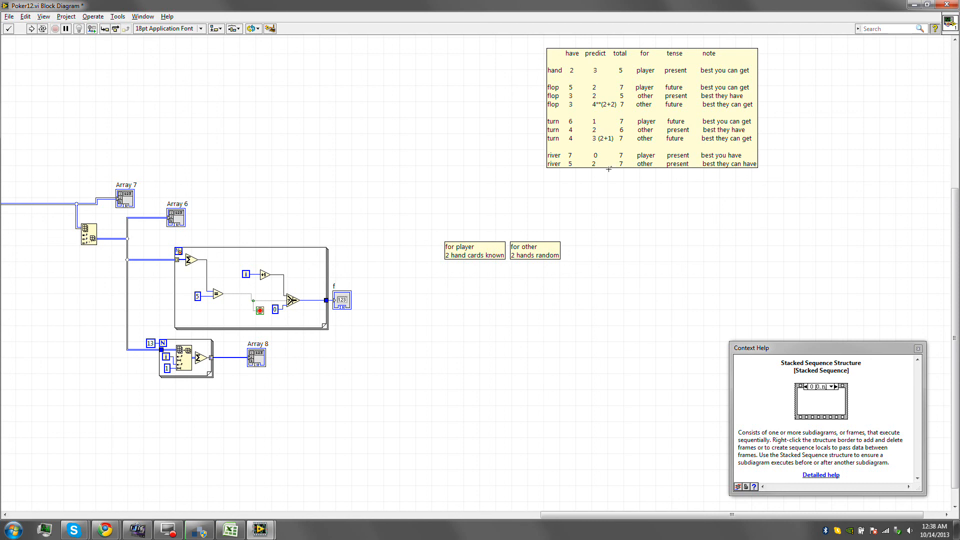
{"action": "double_click", "coordinate": [606, 138]}
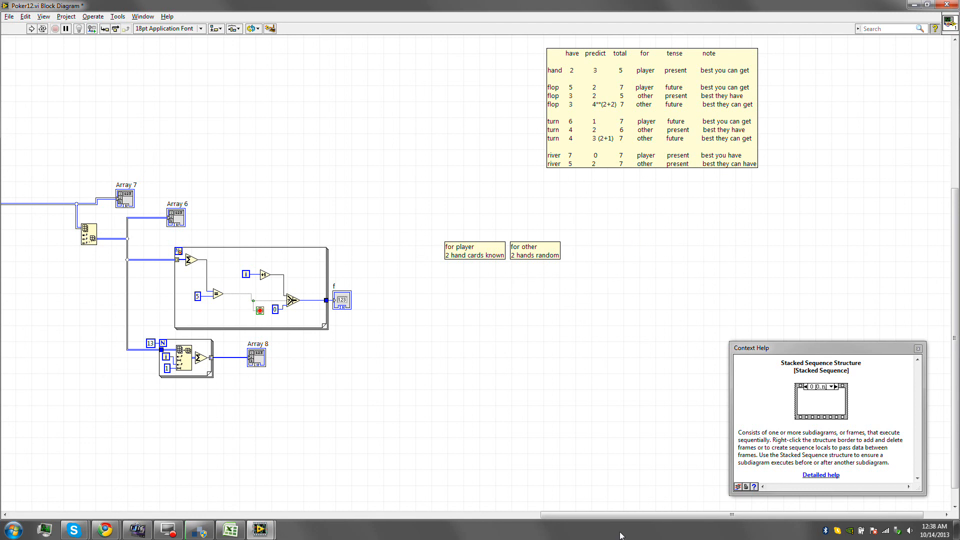
{"action": "scroll", "scroll_direction": "left", "scroll_amount": 3}
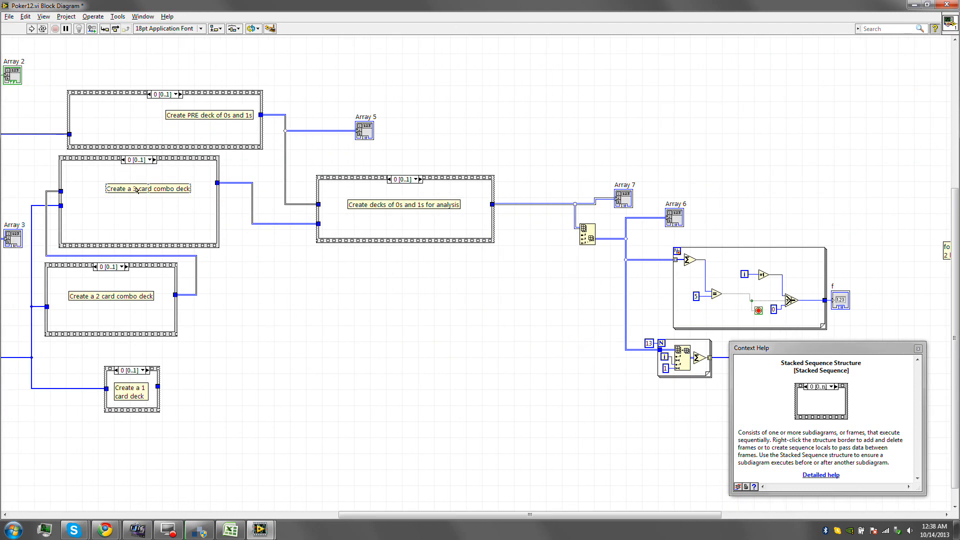
{"action": "left_click", "coordinate": [138, 202]}
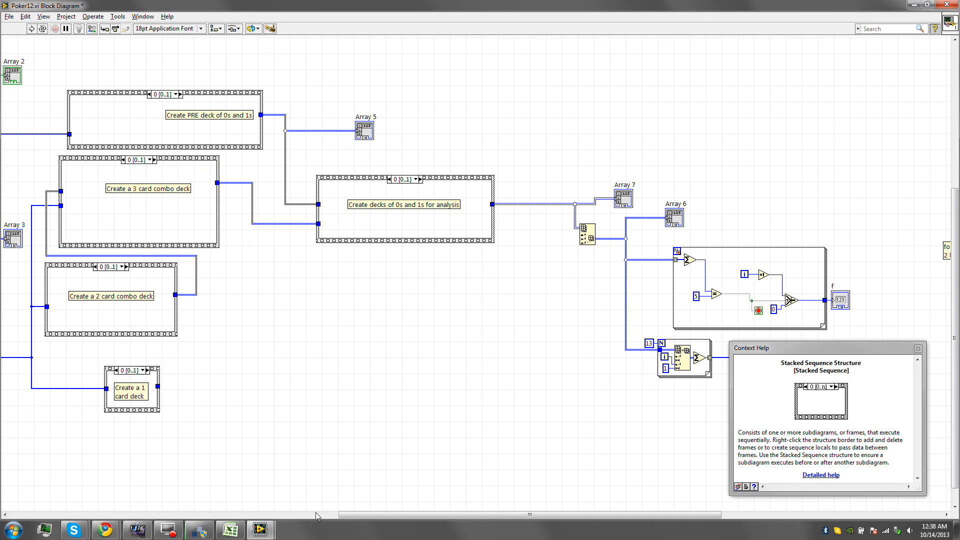
{"action": "scroll", "scroll_direction": "right", "scroll_amount": 3}
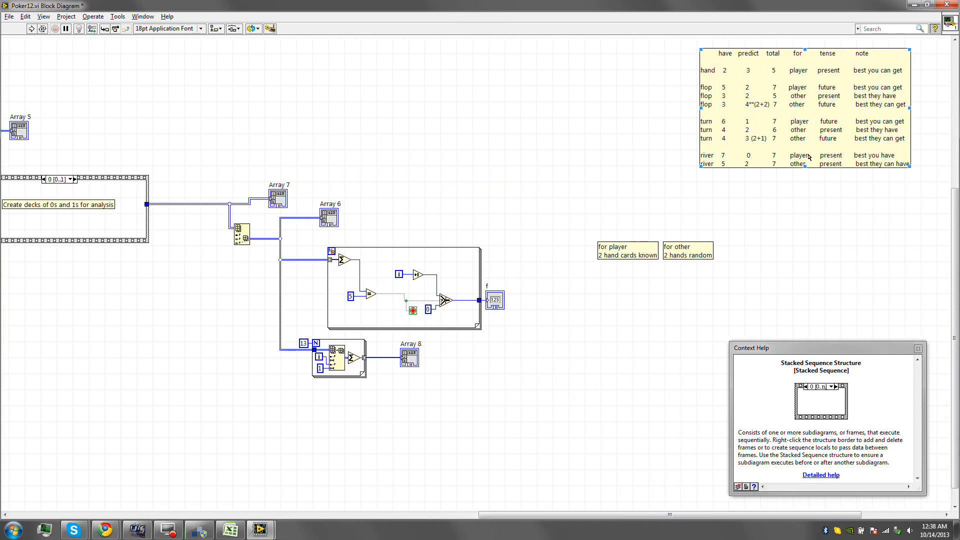
{"action": "mouse_move", "coordinate": [747, 146]}
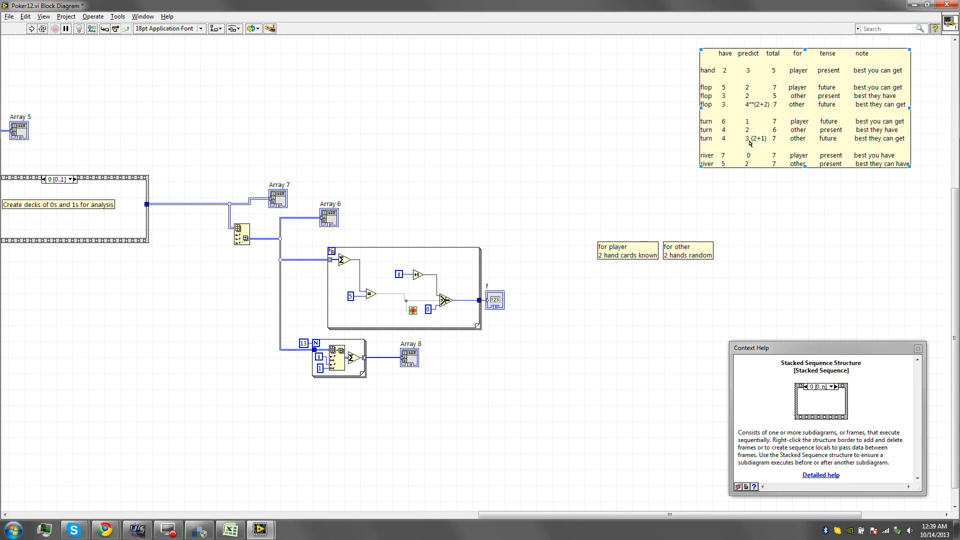
{"action": "mouse_move", "coordinate": [754, 146]}
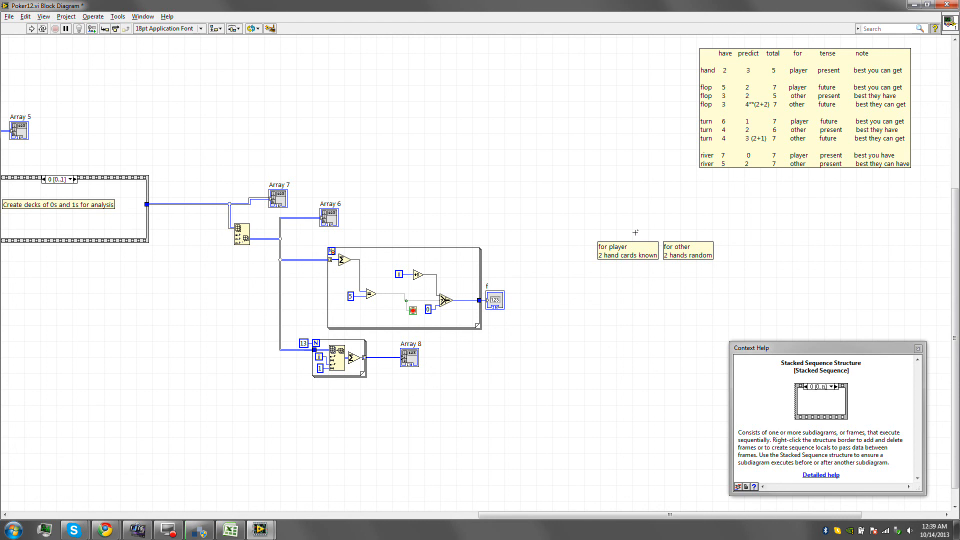
{"action": "left_click", "coordinate": [589, 316]}
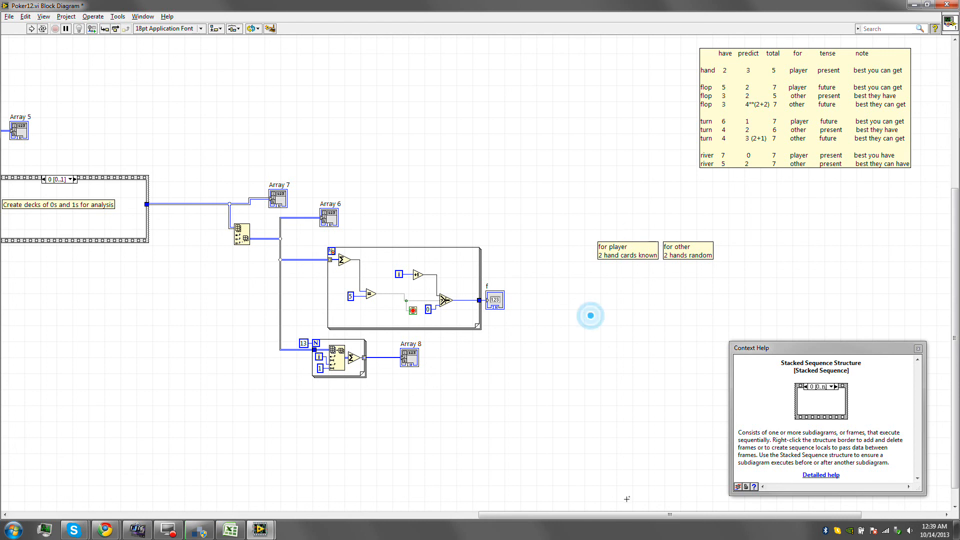